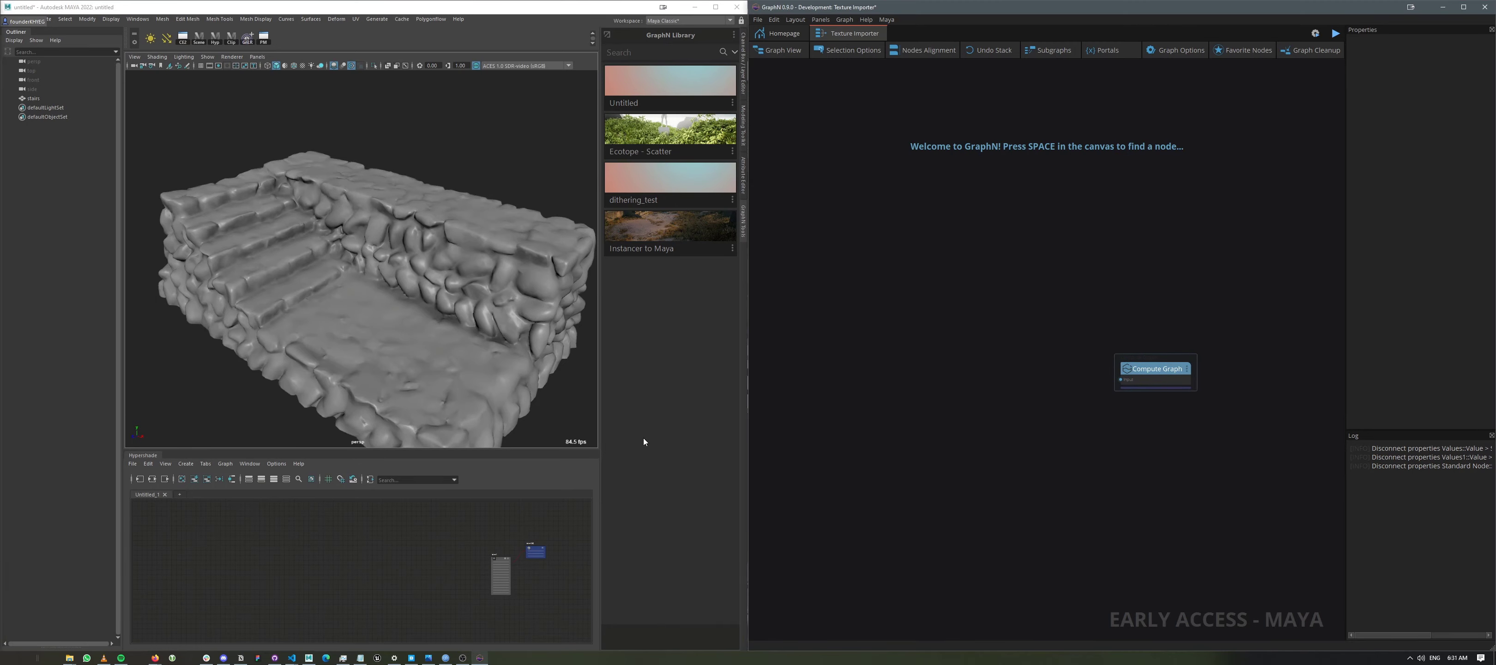
# - Add a Texture Path string value holding the albedo file path beside Compute Graph
pyautogui.click(33, 98)
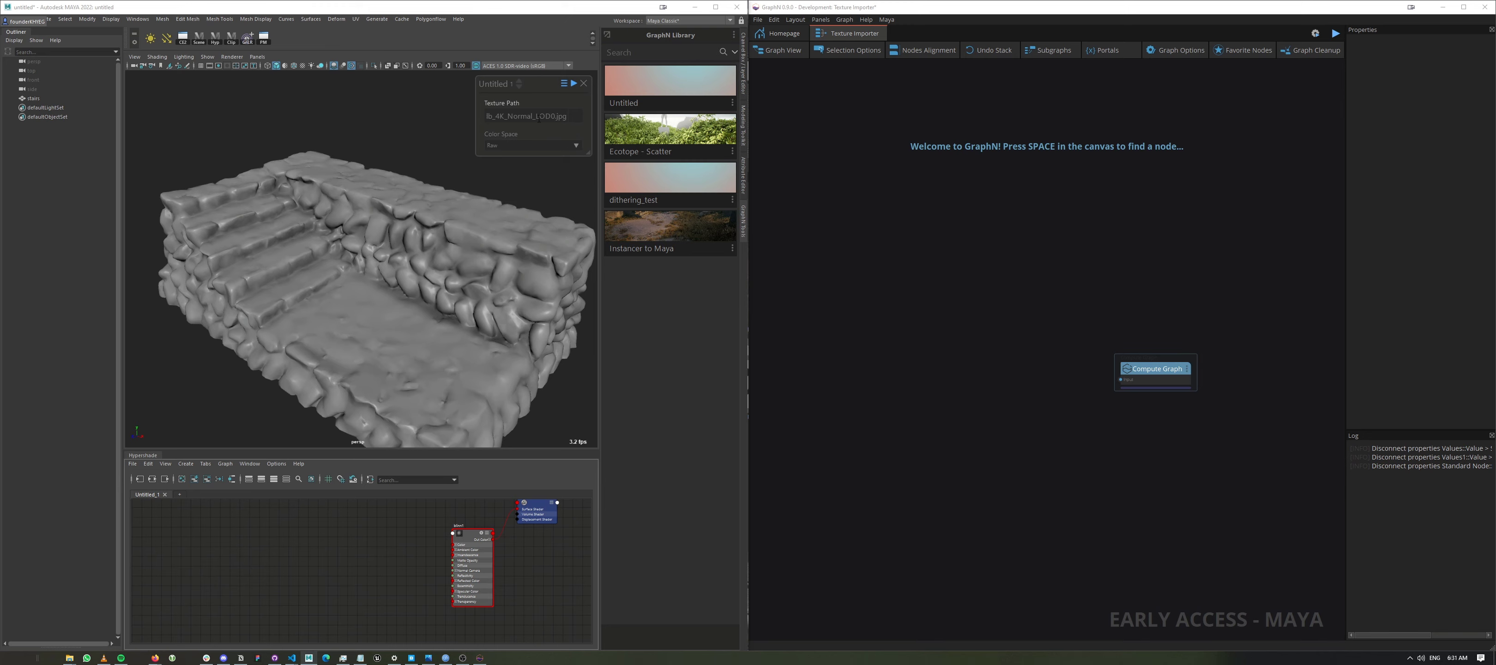
pyautogui.click(583, 83)
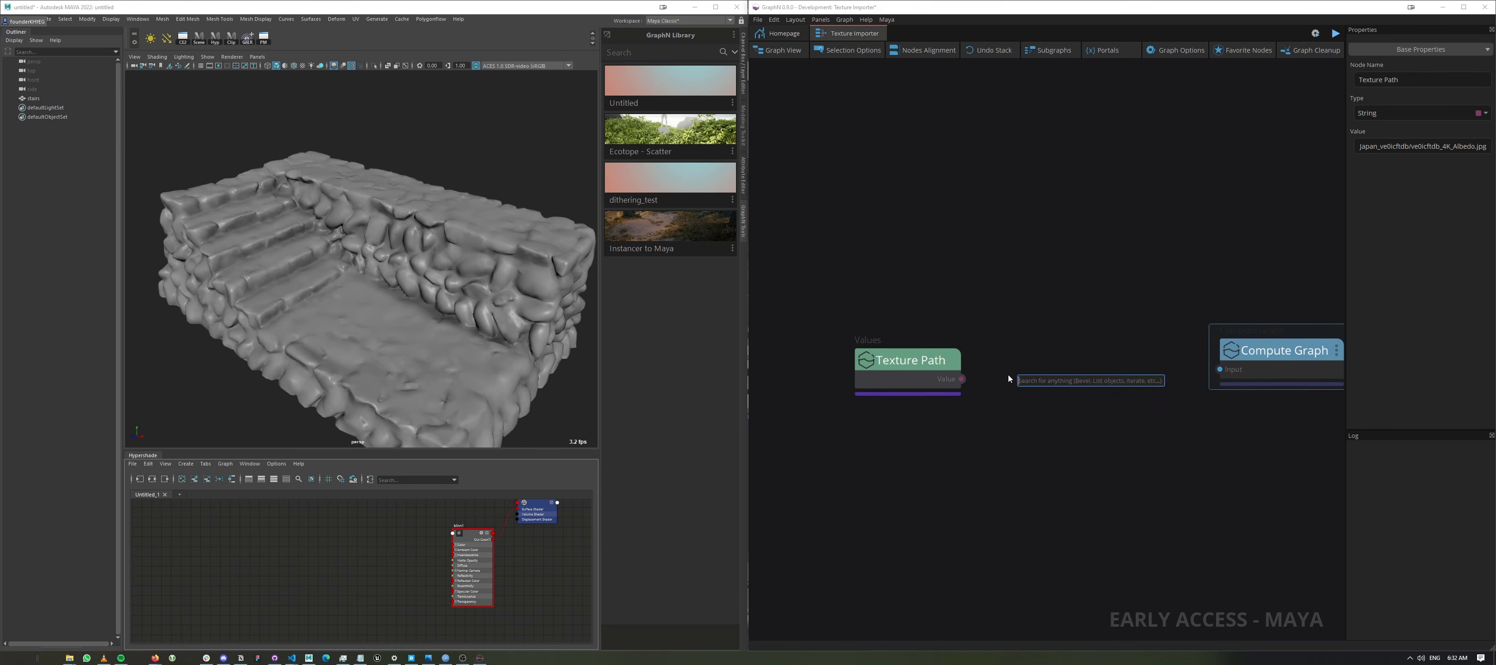
# - Add a Texture node fed by Texture Path, show its Color Space input, and wire it into Compute Graph
pyautogui.click(1088, 380)
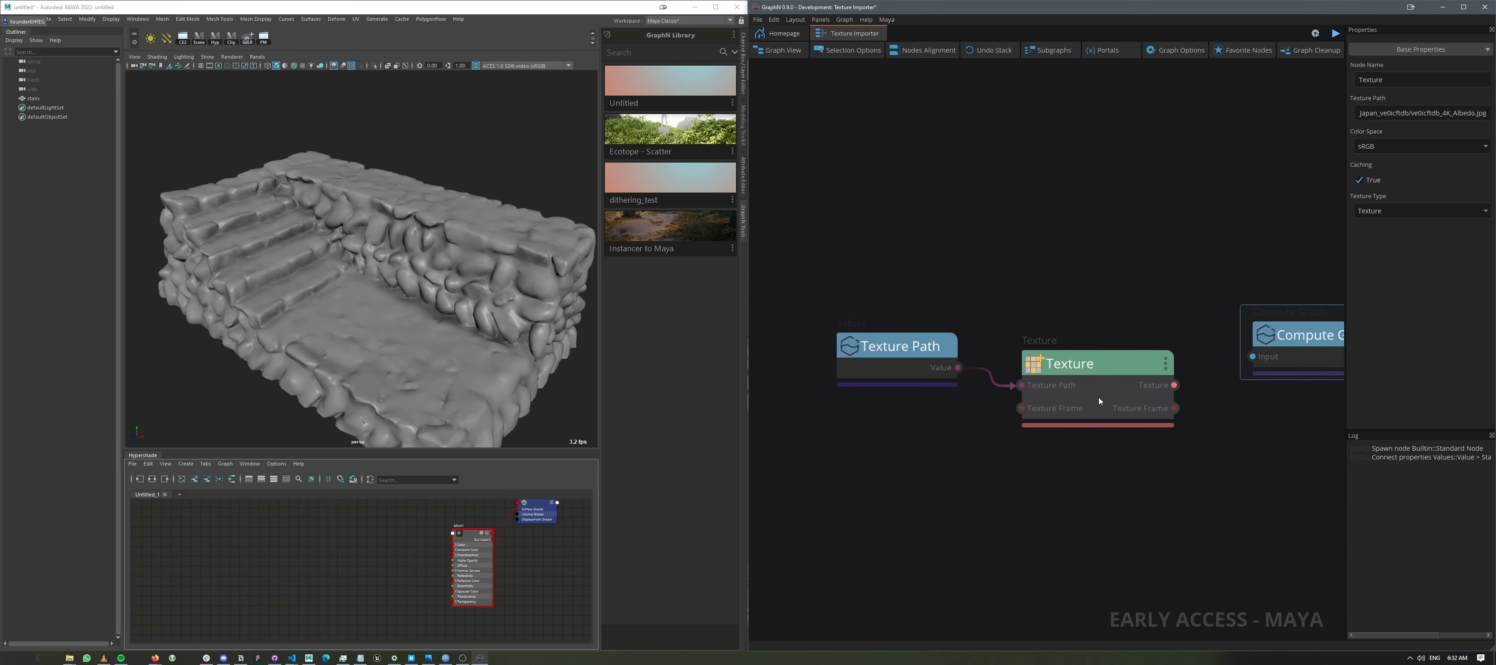
pyautogui.moveTo(1439, 101)
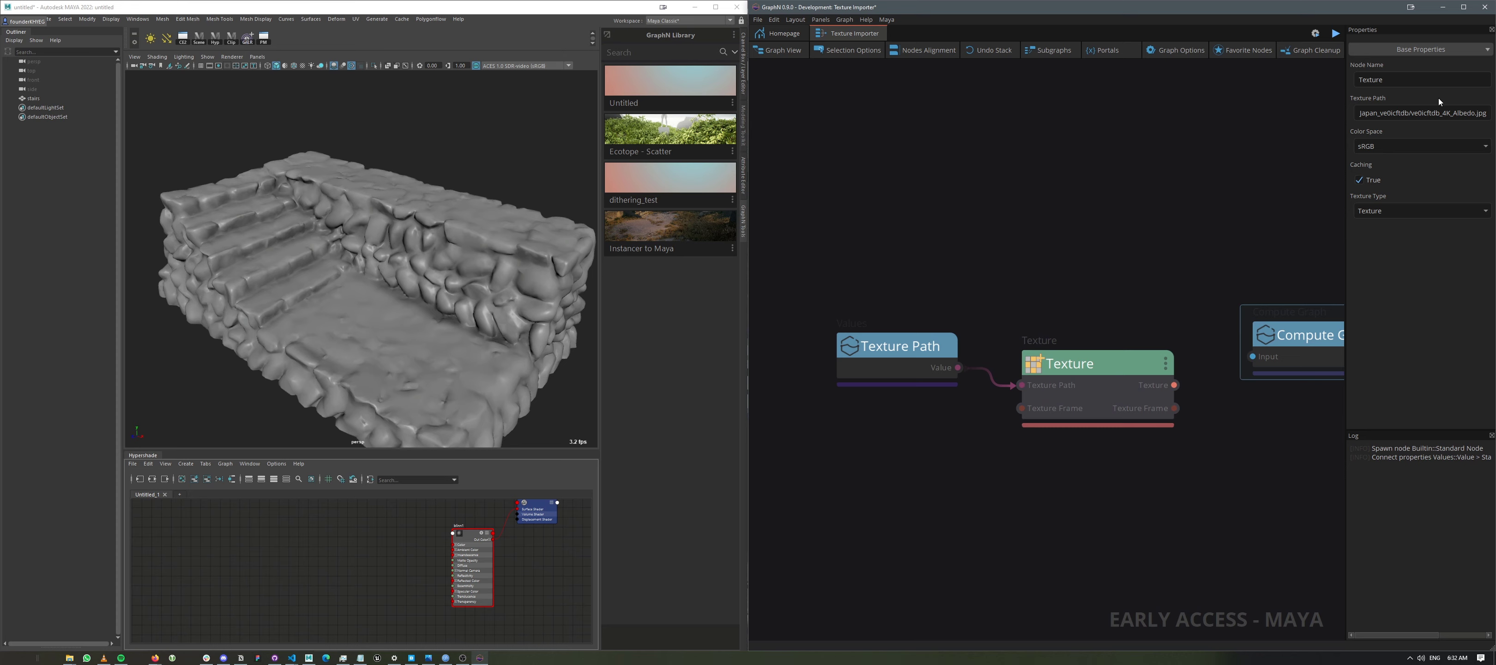
pyautogui.moveTo(1362, 161)
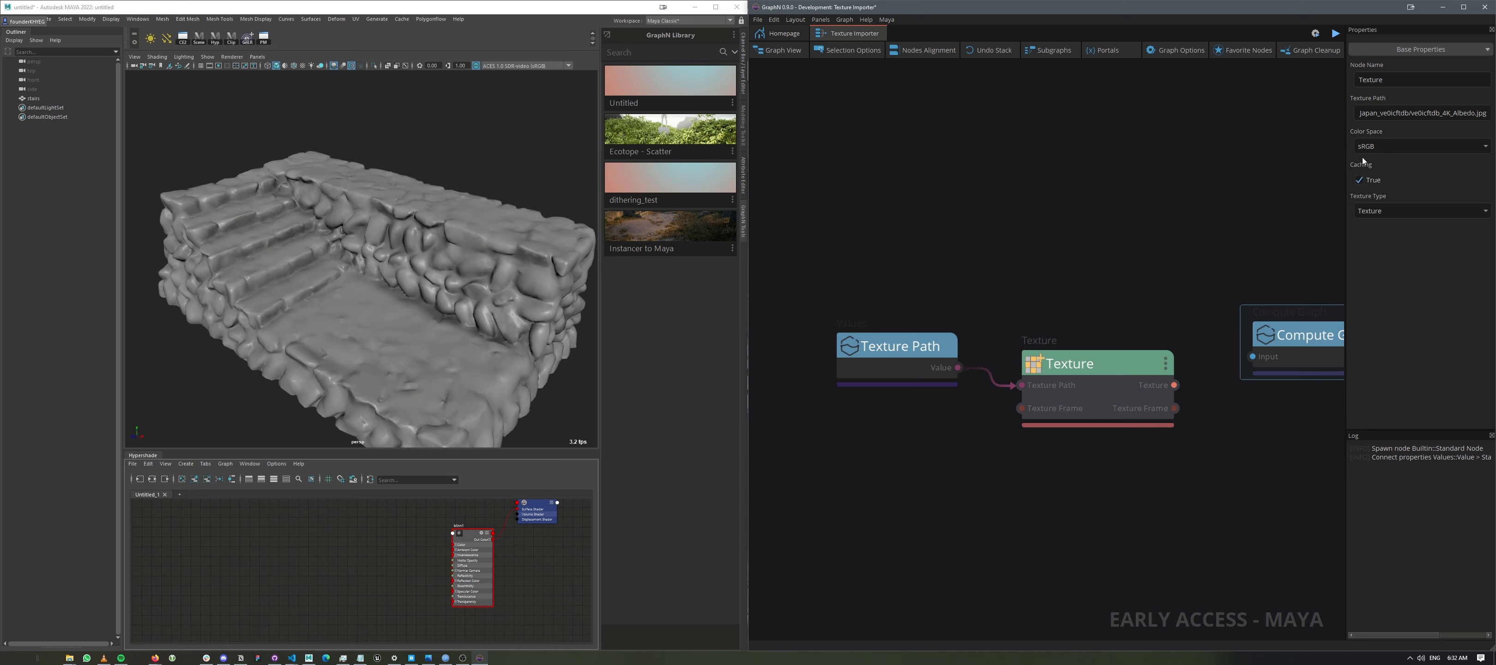
pyautogui.moveTo(1383, 145)
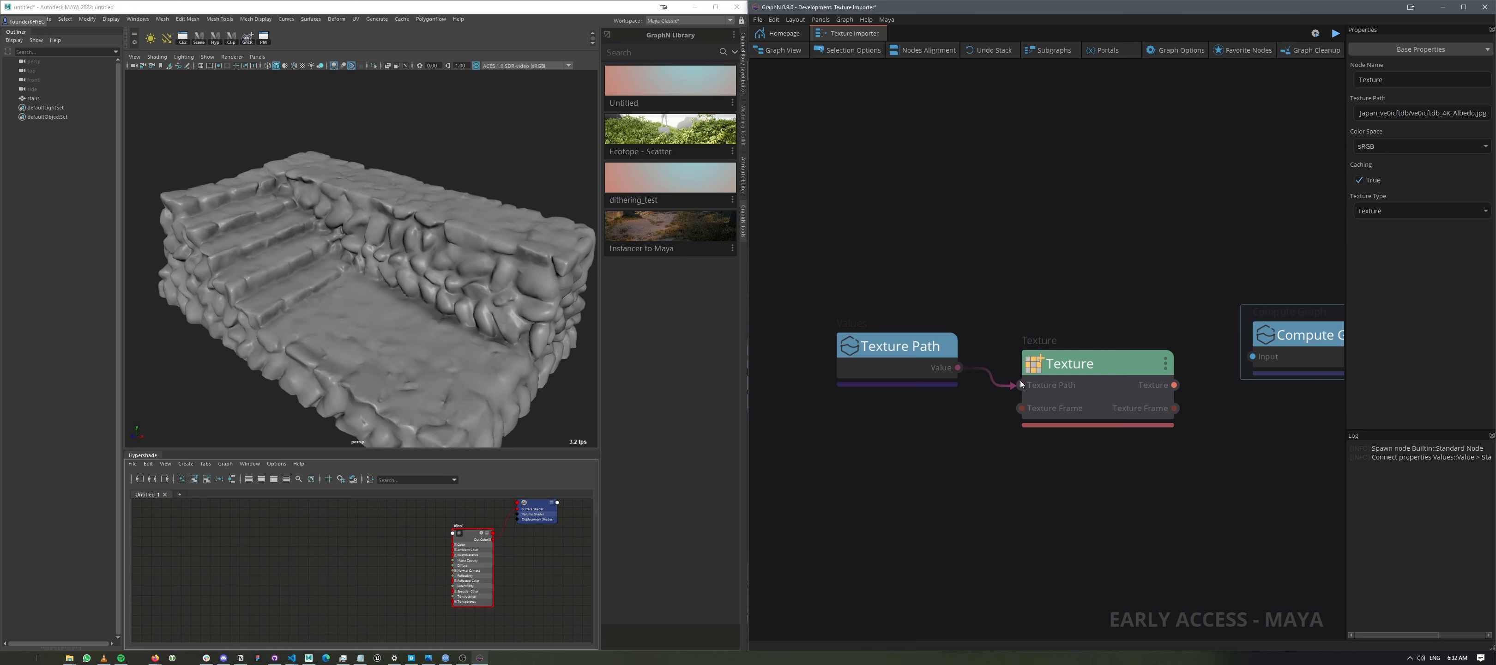
pyautogui.moveTo(1150, 383)
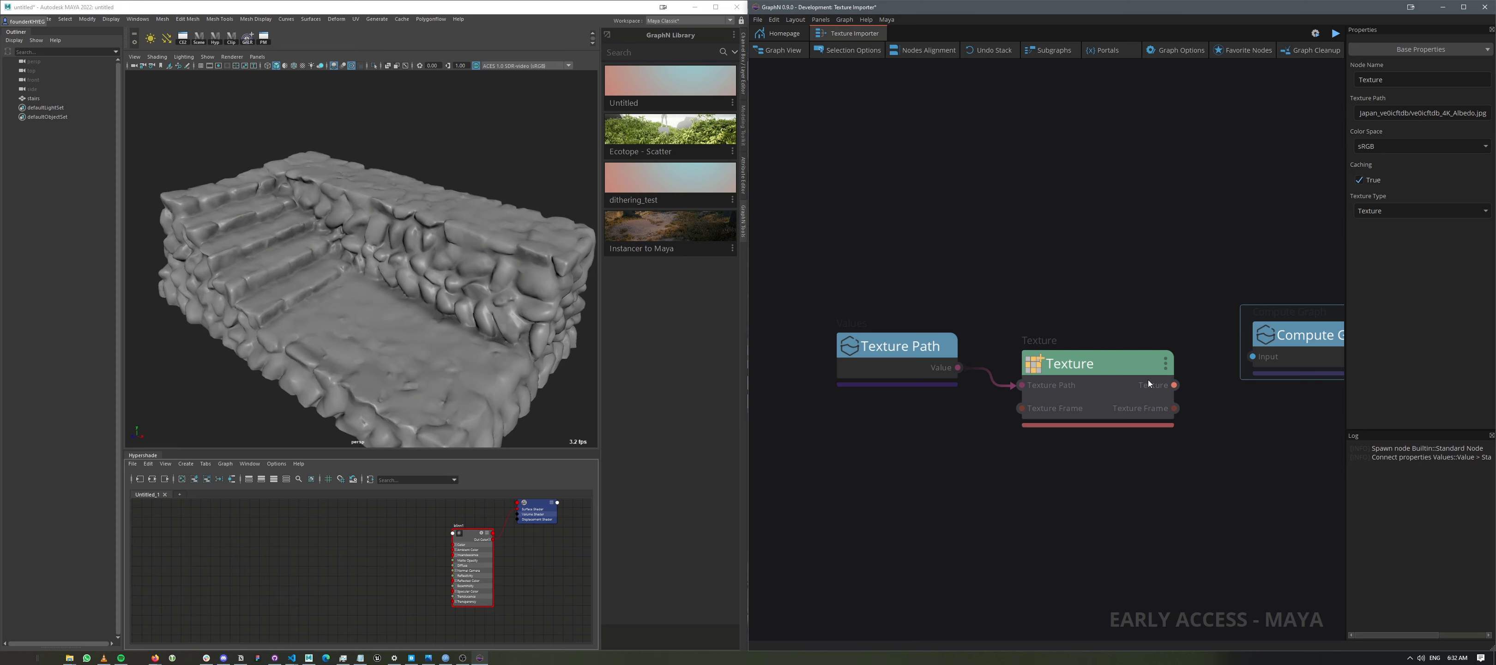
pyautogui.click(1164, 363)
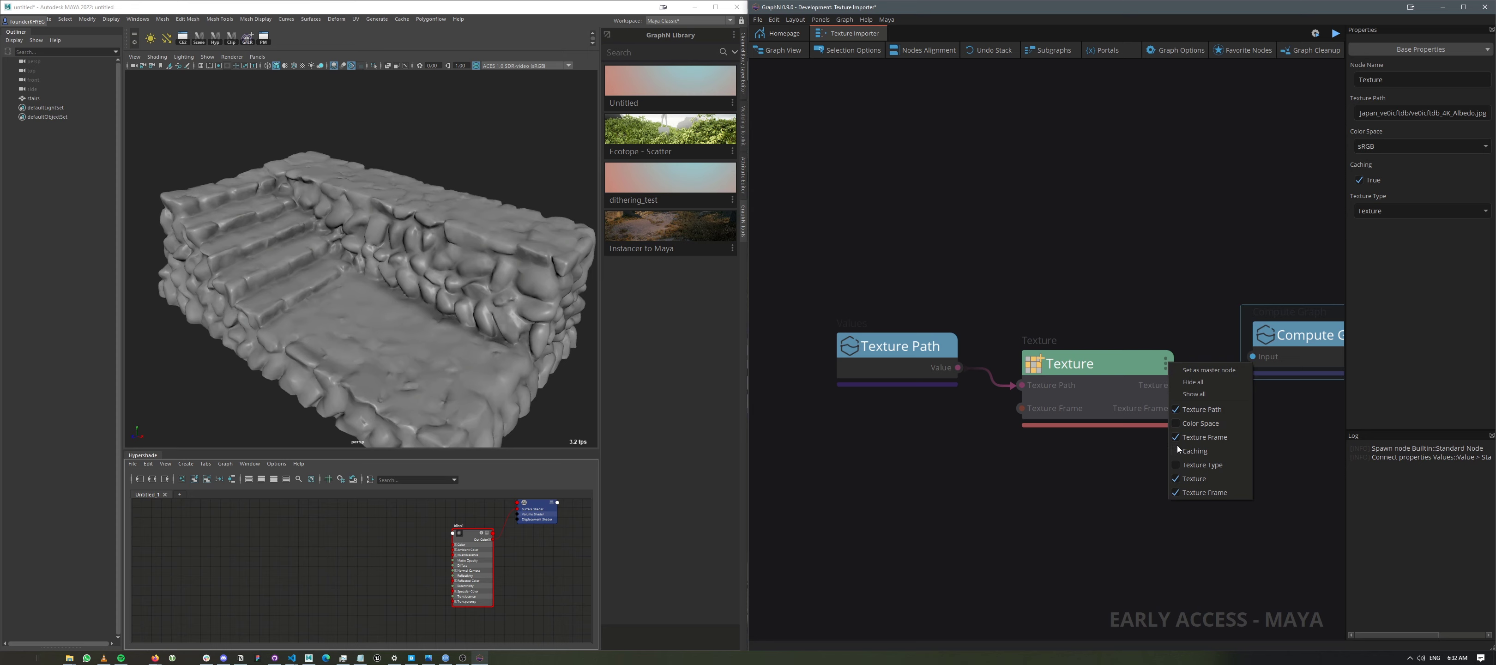
pyautogui.click(1200, 423)
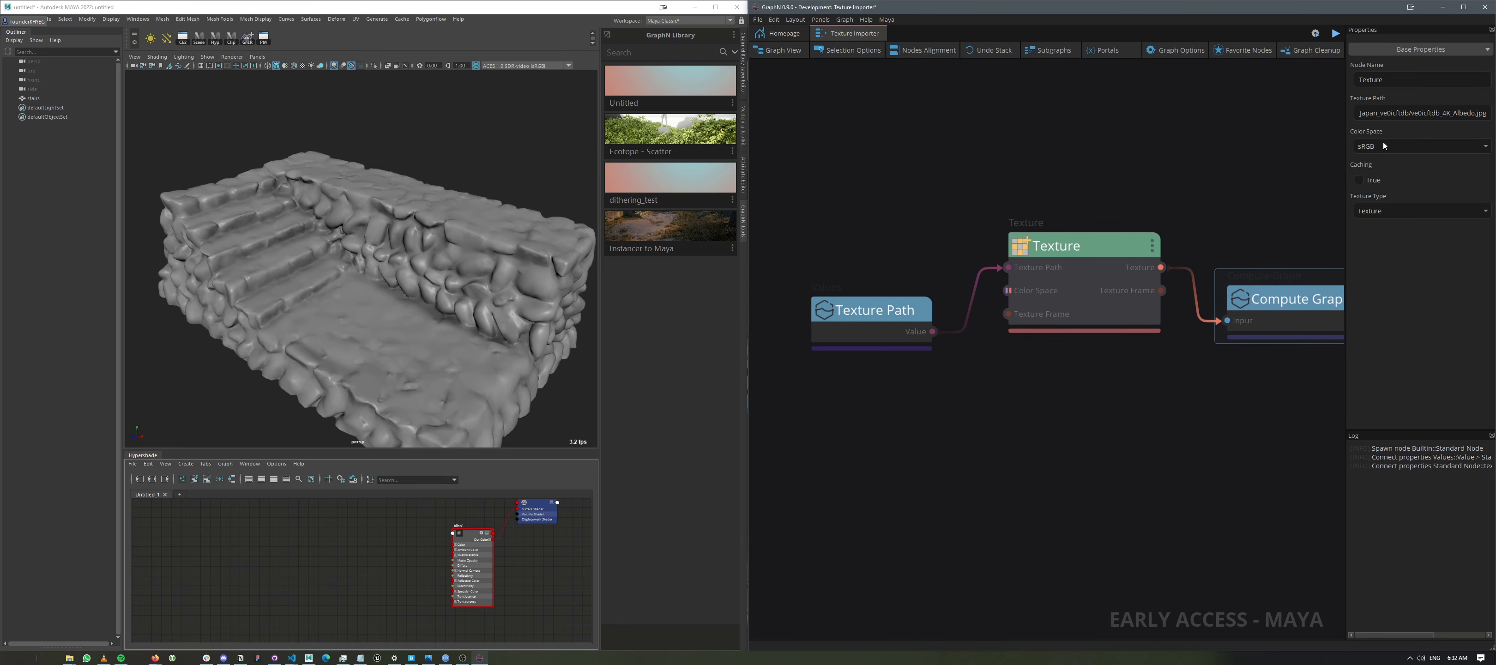
# - Execute the texture graph so it runs successfully
pyautogui.click(1333, 34)
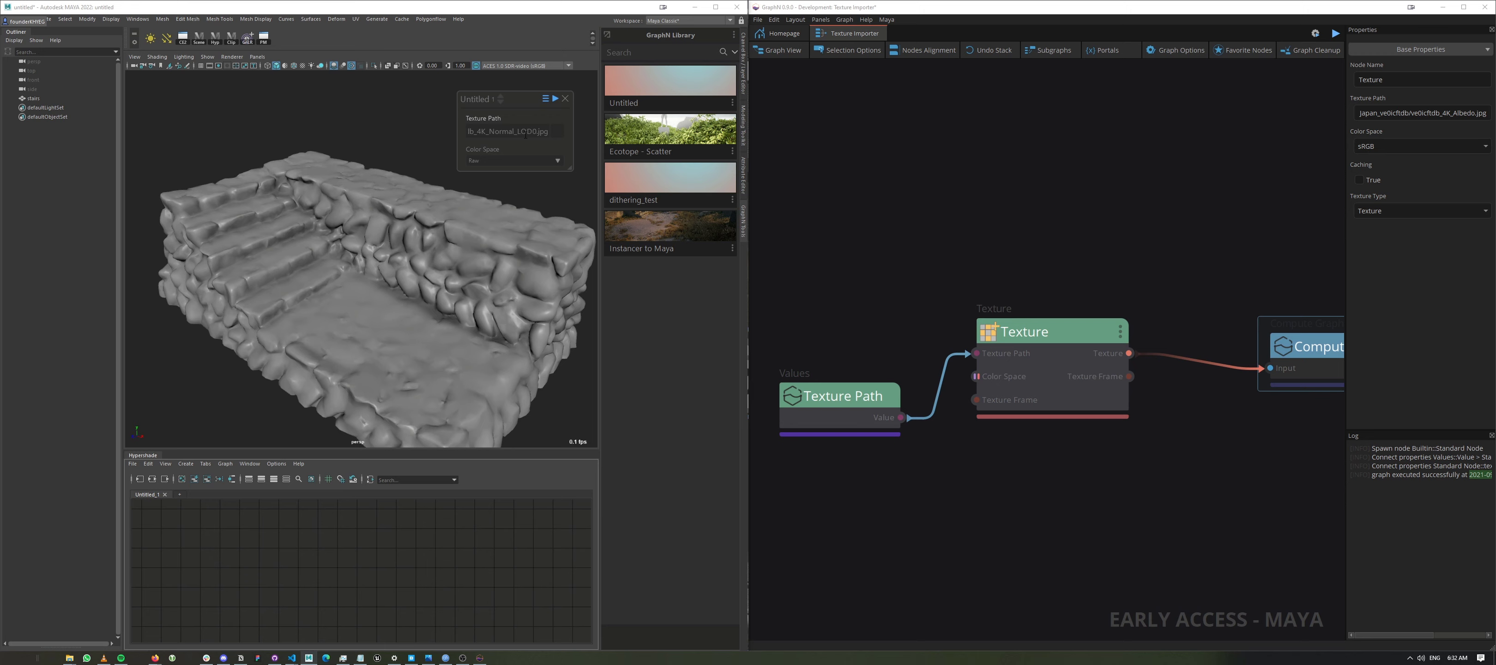
# - Set the Texture Path value's property options to the File Picker preset and confirm
pyautogui.rightClick(972, 335)
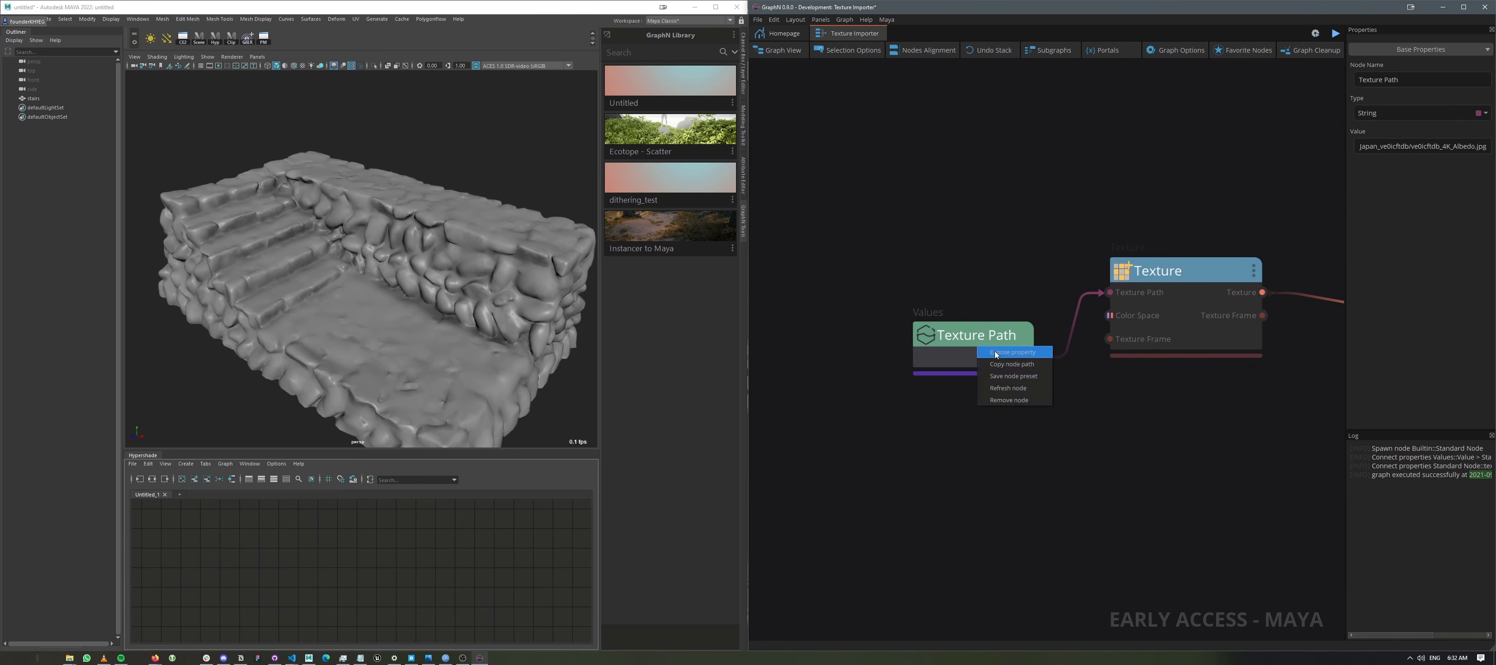
pyautogui.click(1013, 352)
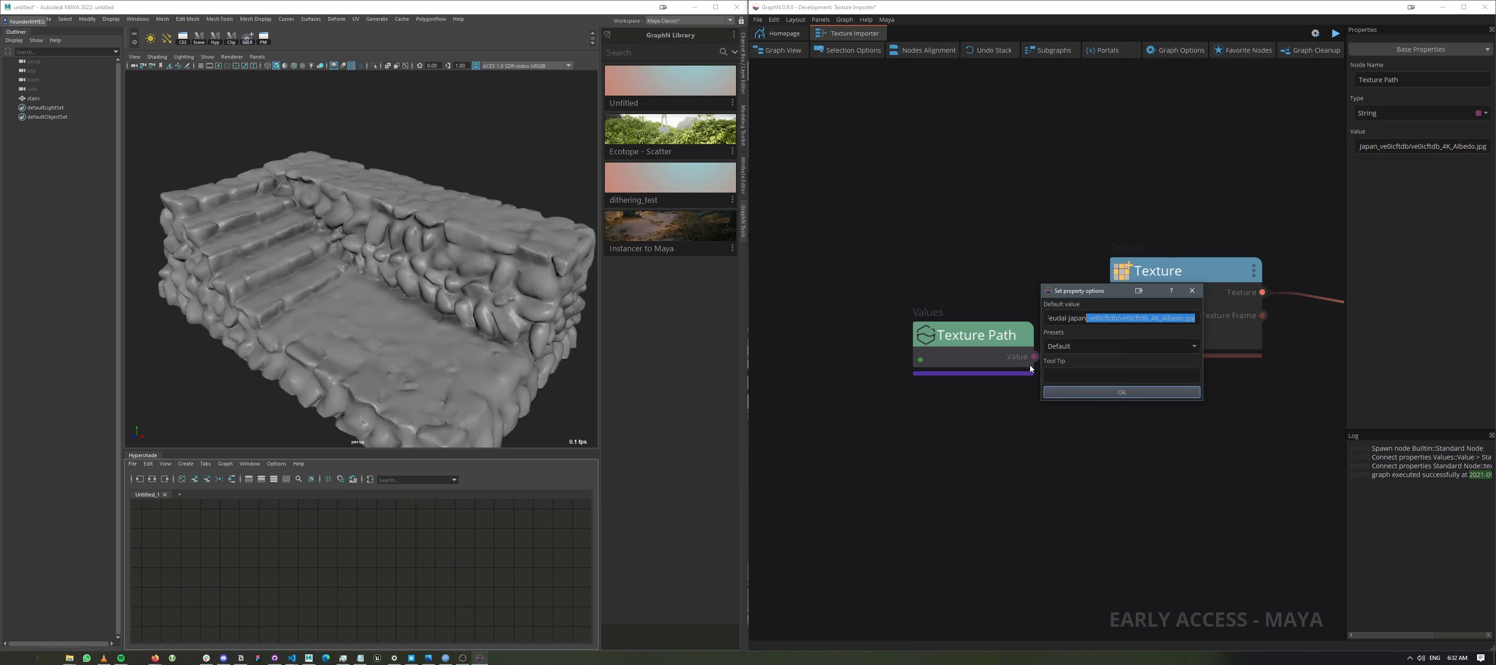
pyautogui.moveTo(1068, 334)
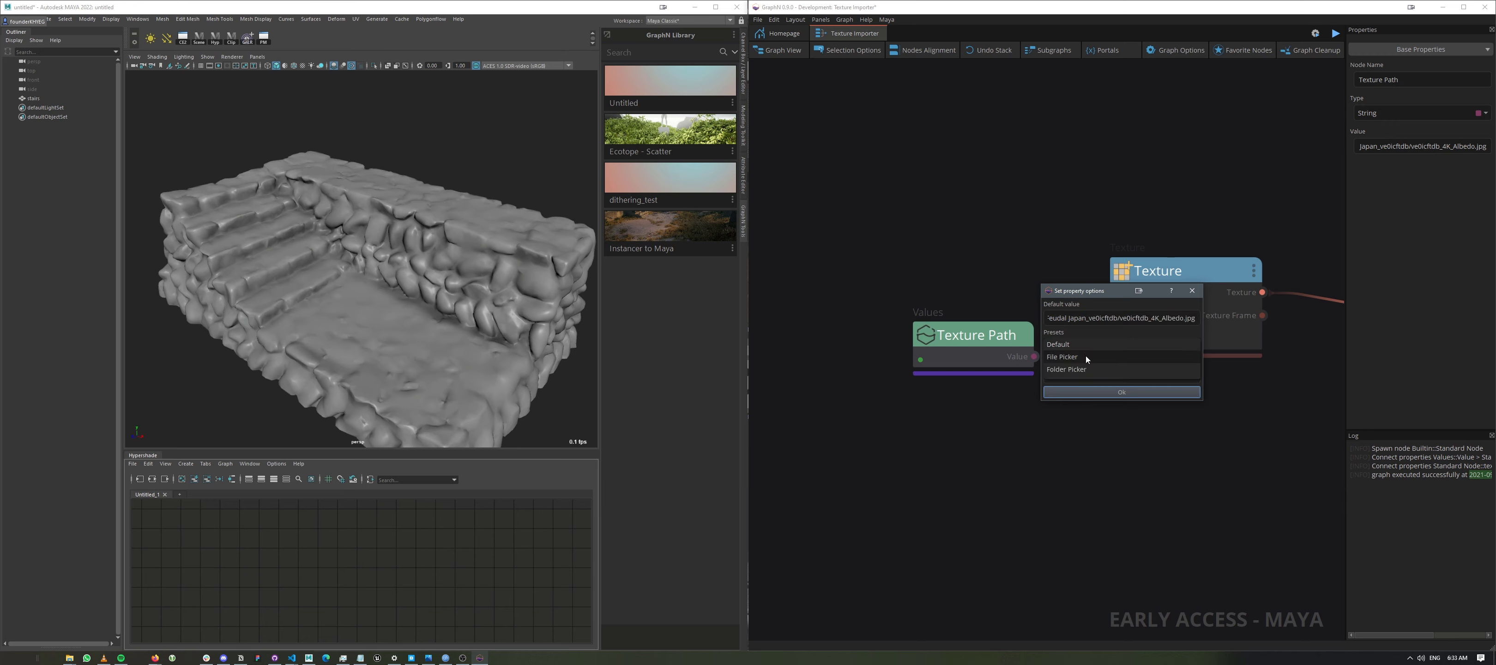
pyautogui.click(1060, 355)
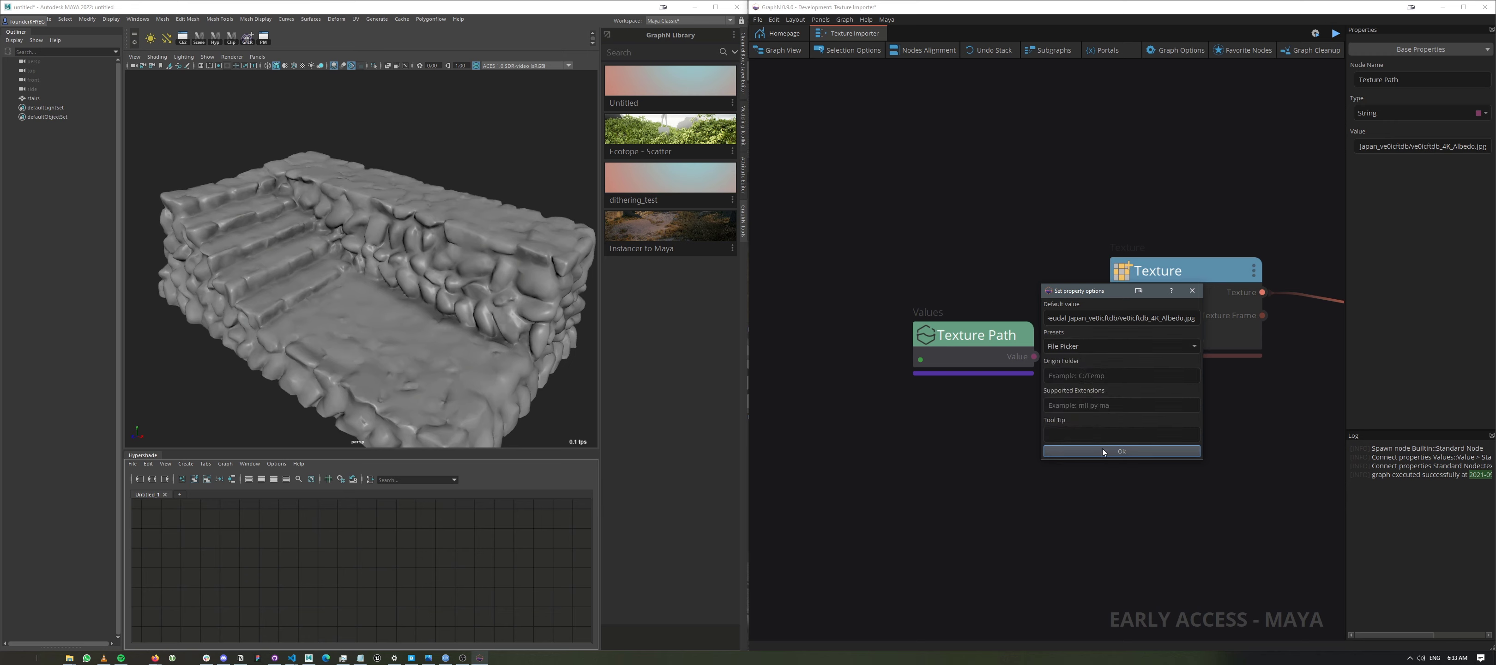
pyautogui.click(1121, 450)
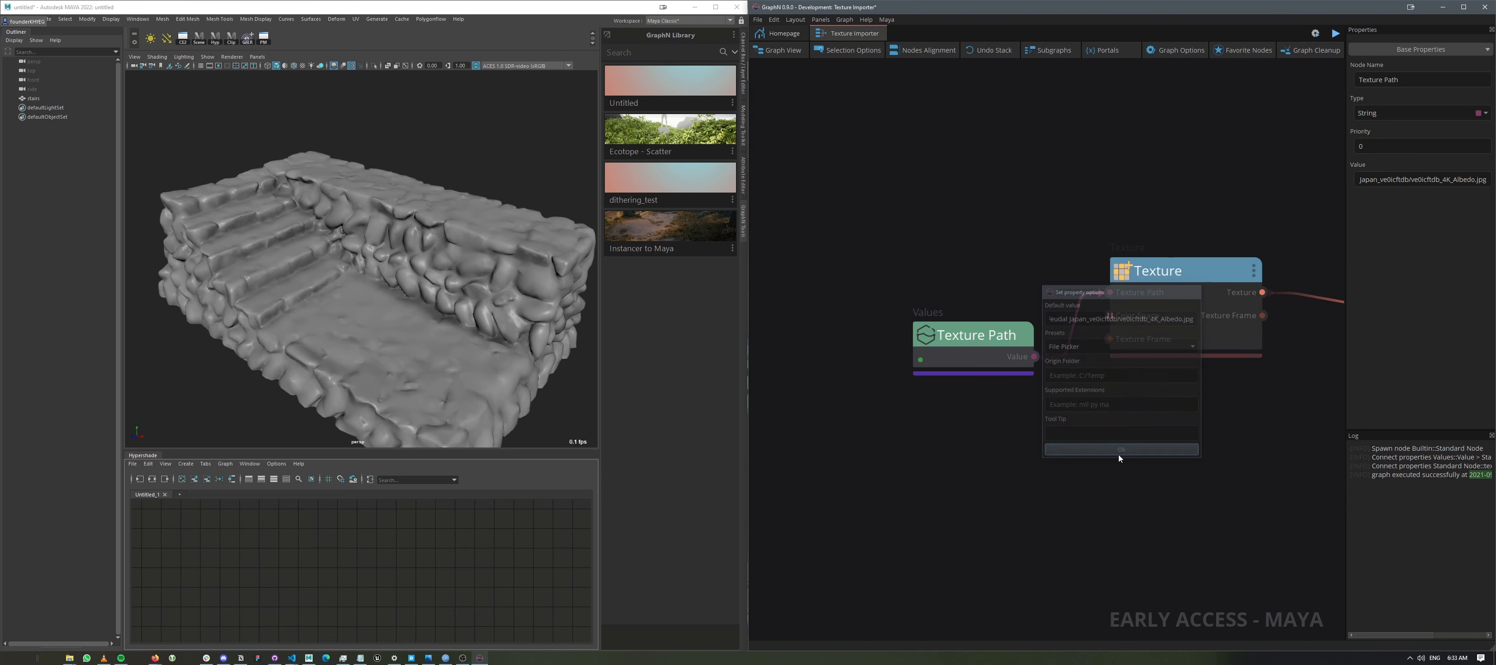
pyautogui.click(1121, 450)
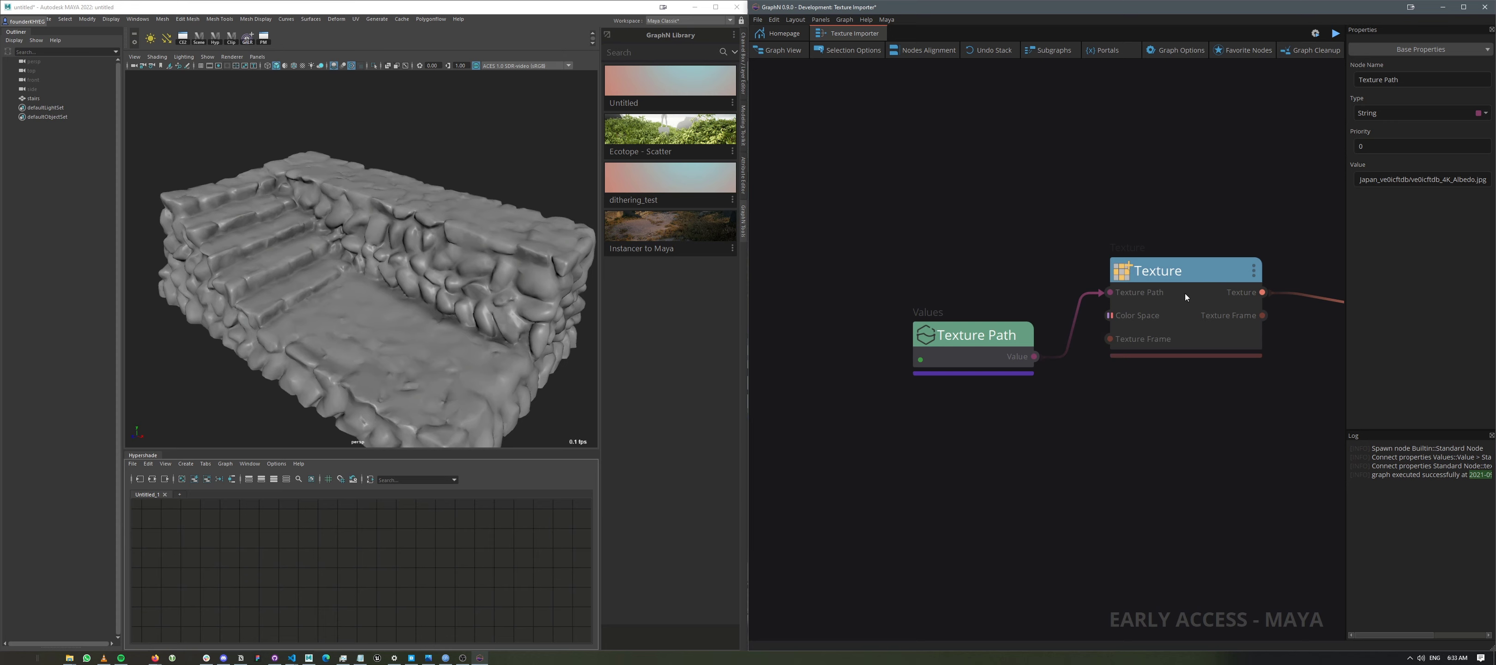
pyautogui.click(1157, 270)
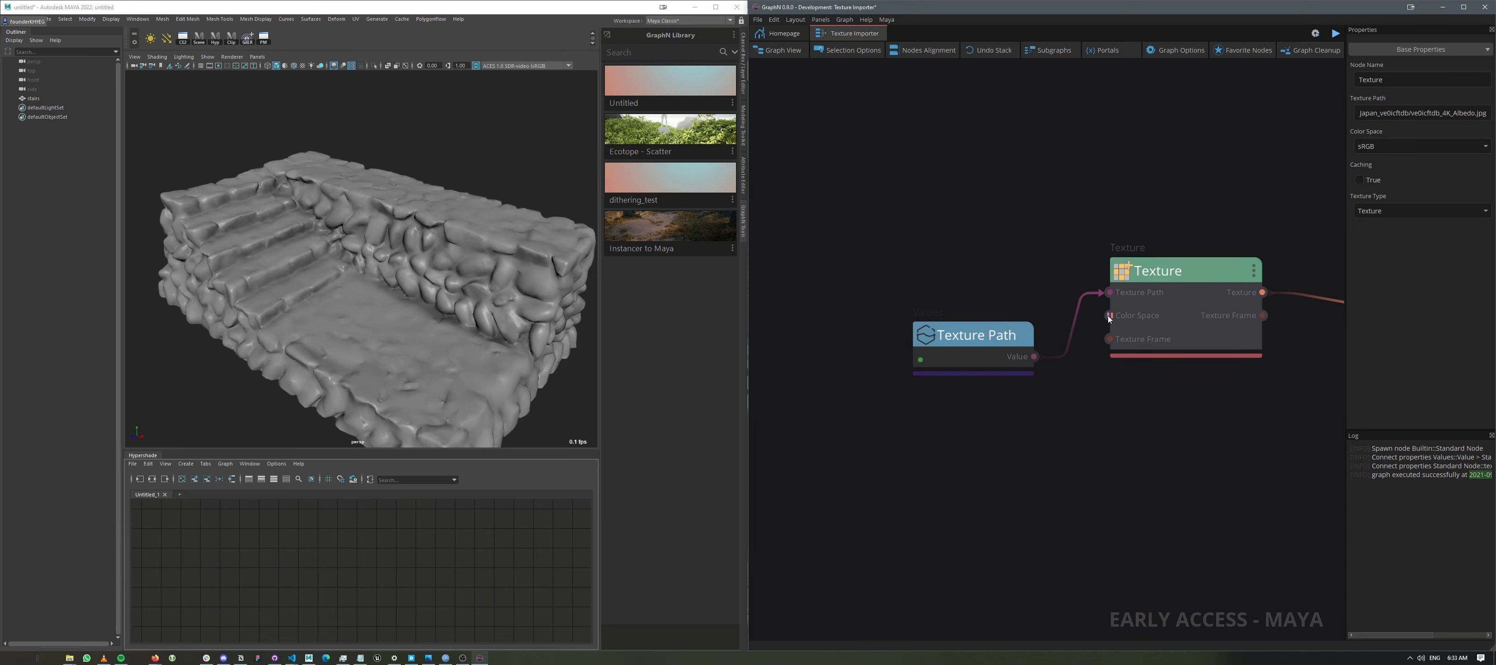
# - Expose the Texture node's Color Space pin as its own sRGB input value
pyautogui.rightClick(1137, 314)
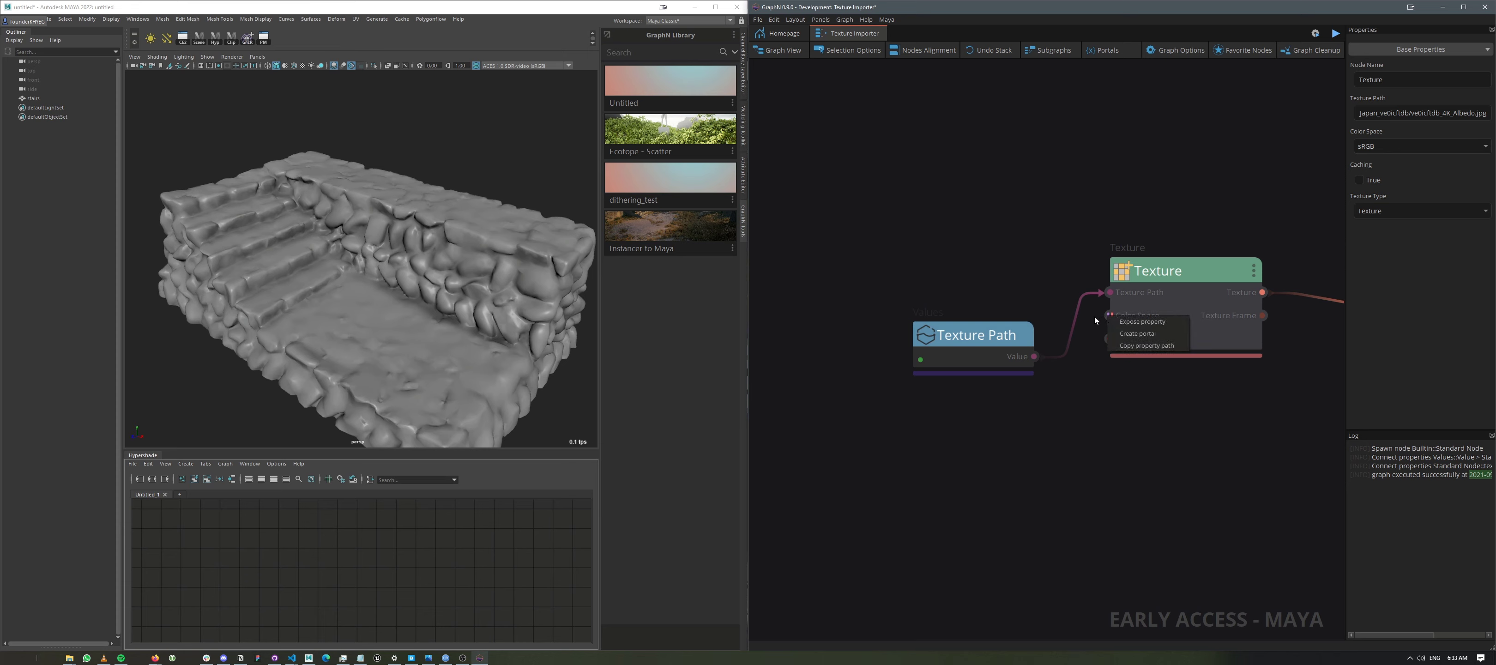
pyautogui.click(1141, 322)
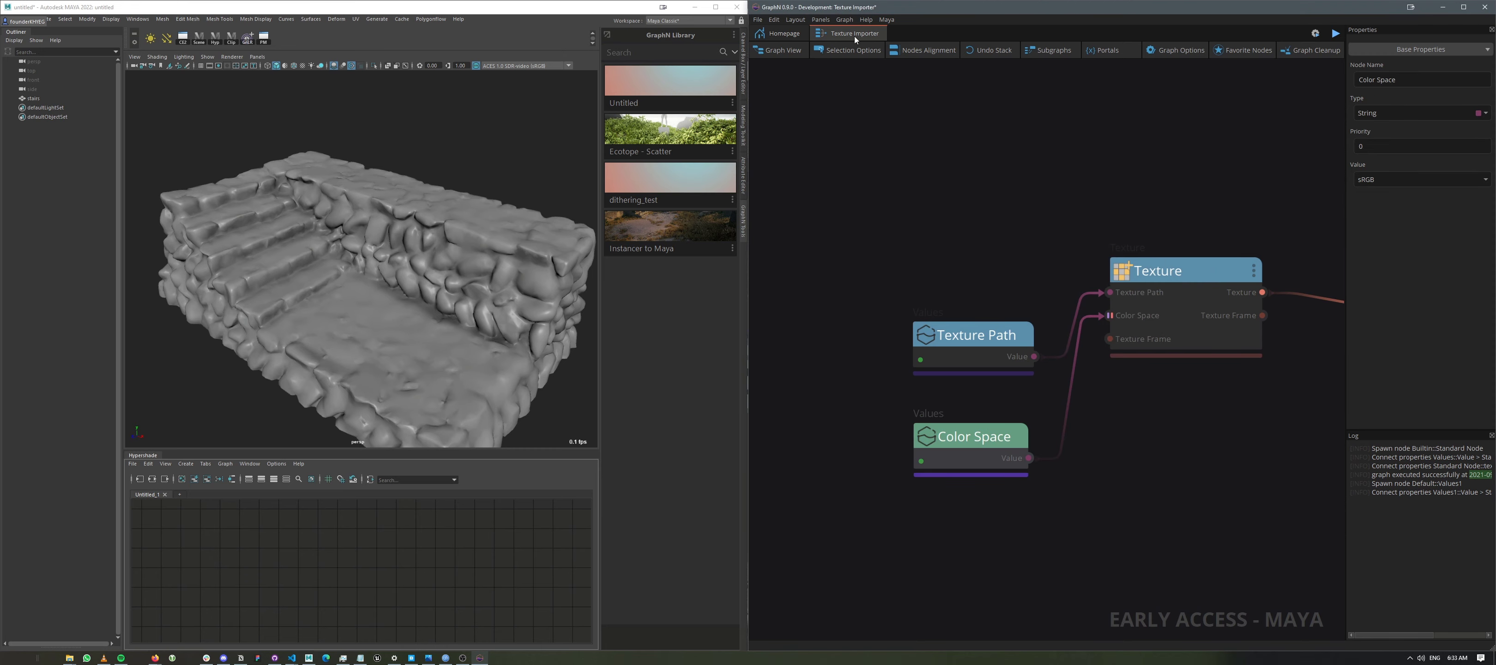
pyautogui.moveTo(1314, 44)
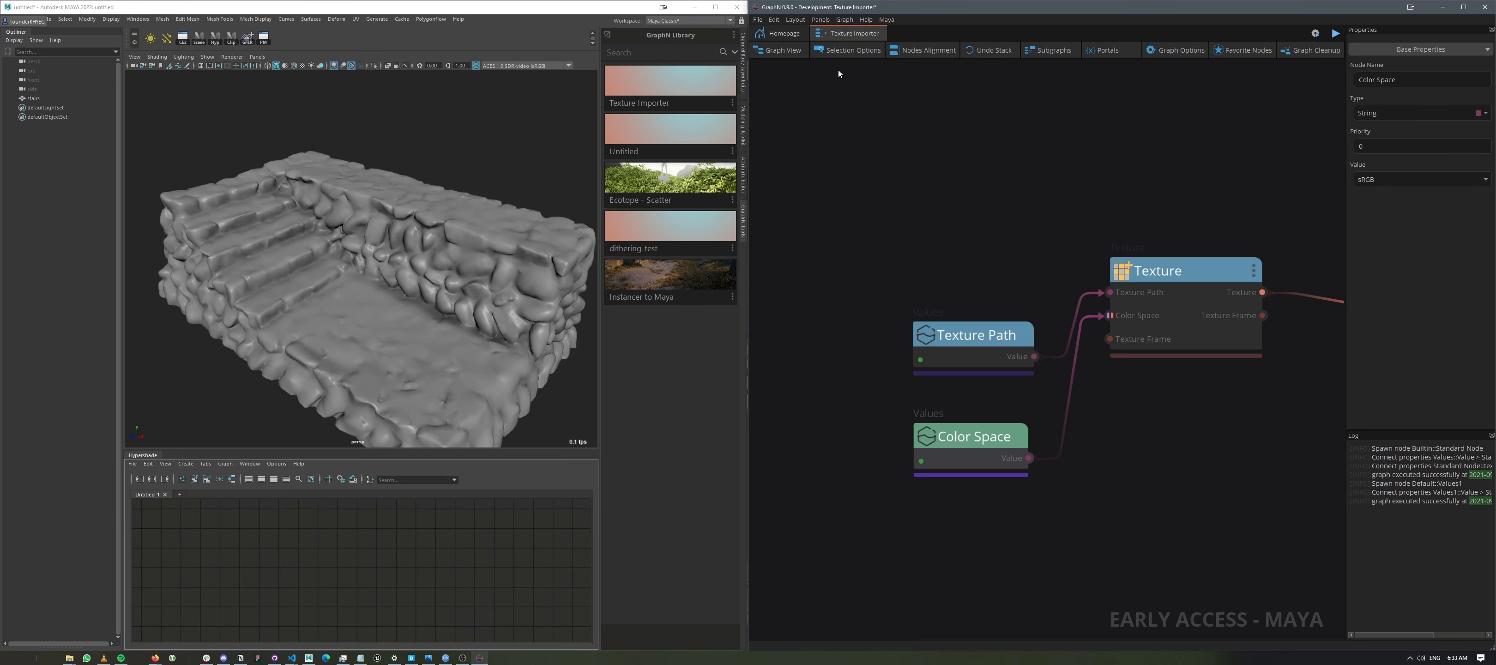
pyautogui.moveTo(680, 94)
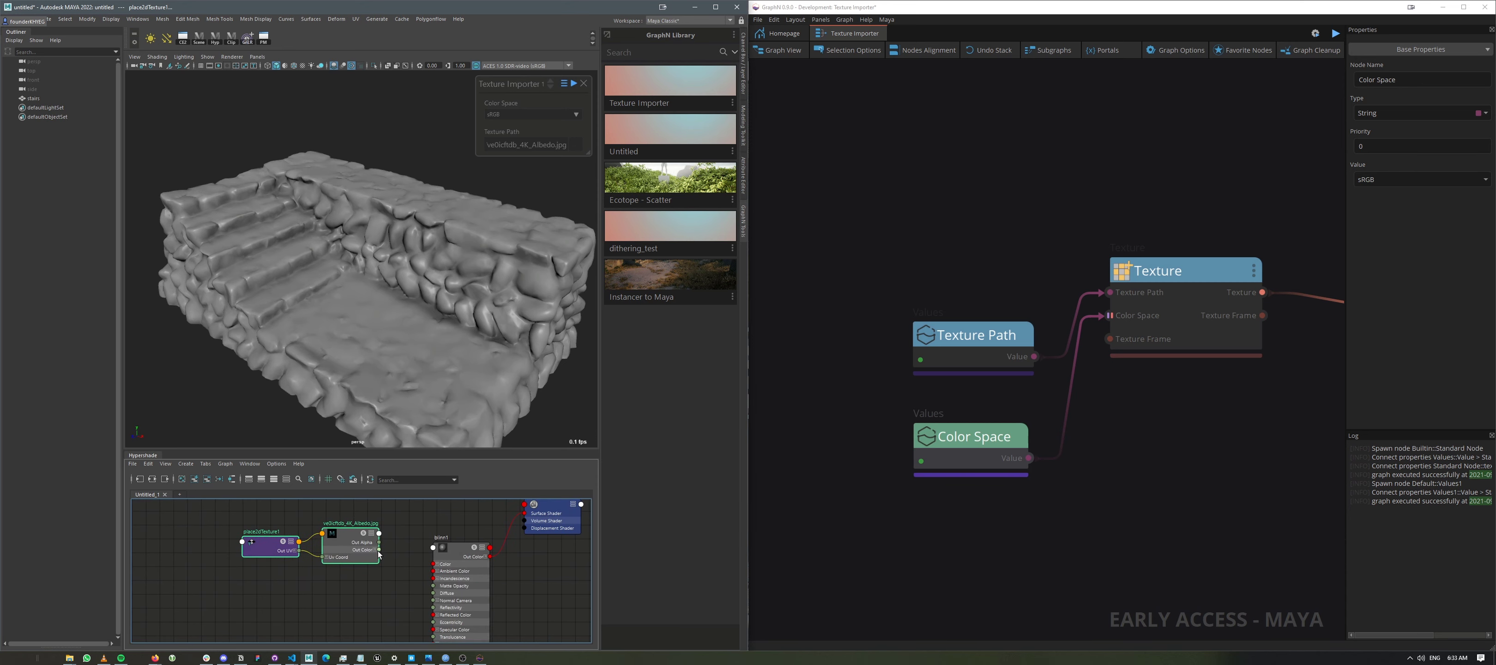
# - Run Texture Importer to shade the stone steps with albedo, then point Texture Path at the normal map
pyautogui.click(461, 548)
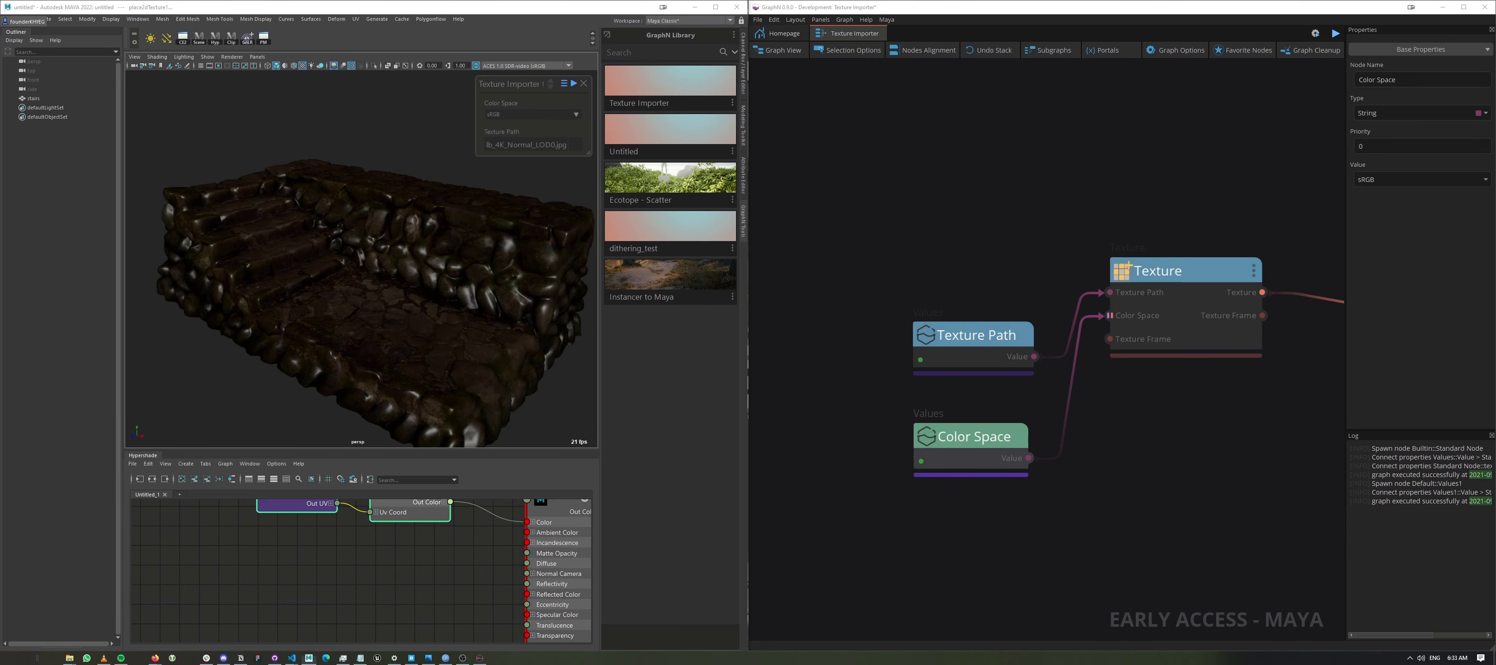
pyautogui.click(574, 115)
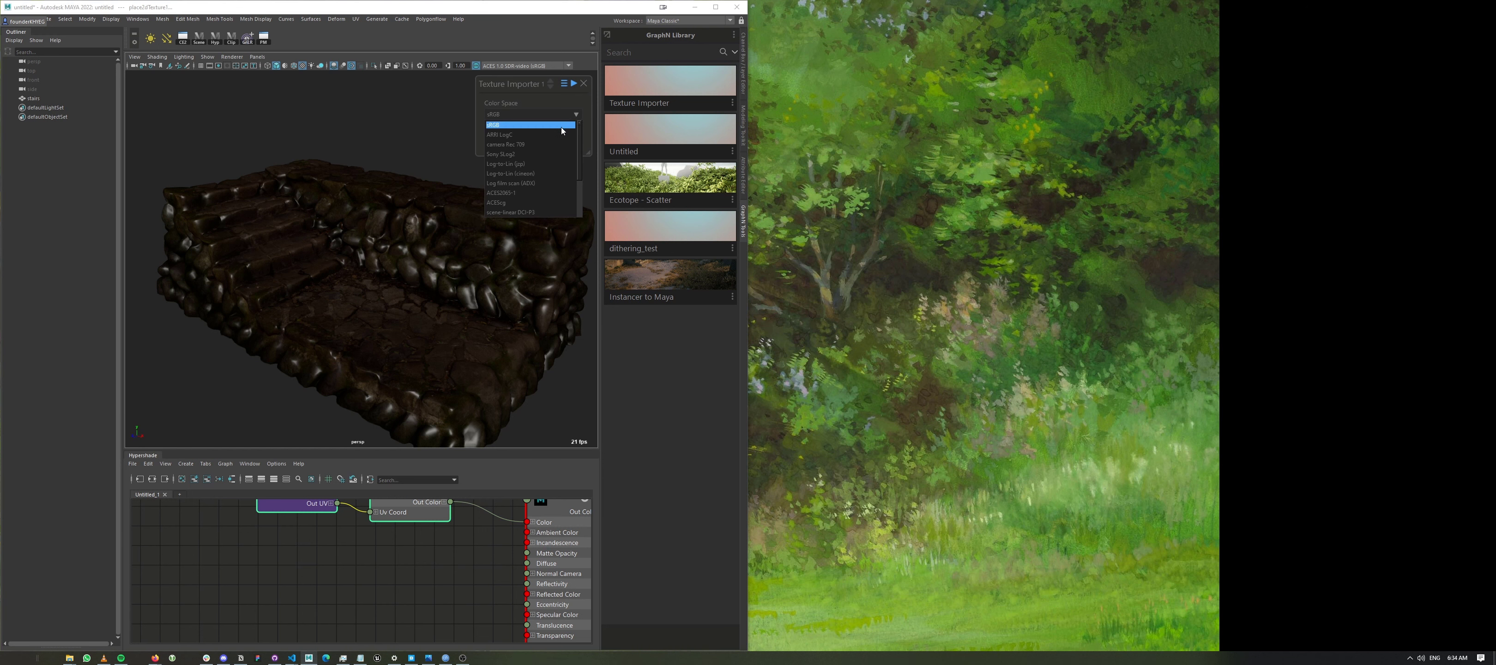
# - Import the normal map as Raw and add a bump2d node using Tangent Space Normals
pyautogui.click(496, 124)
pyautogui.write('bum')
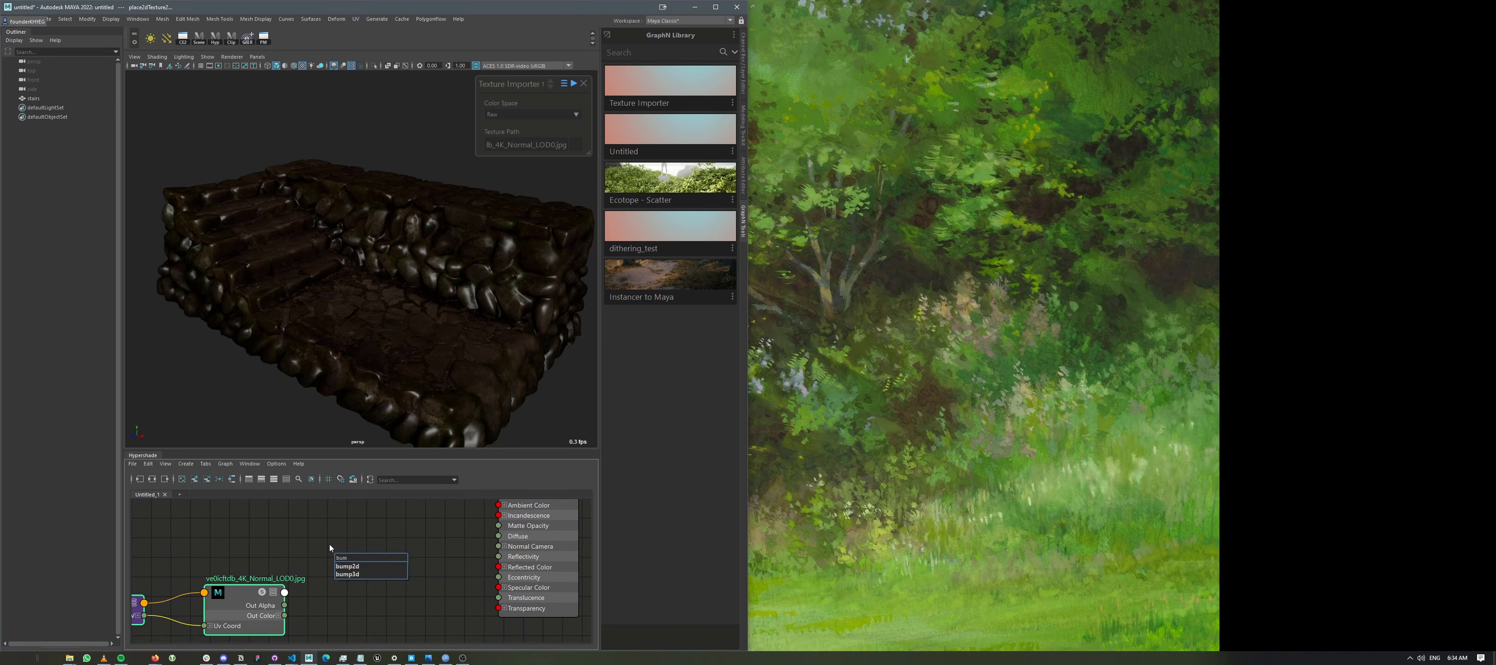
pyautogui.click(346, 566)
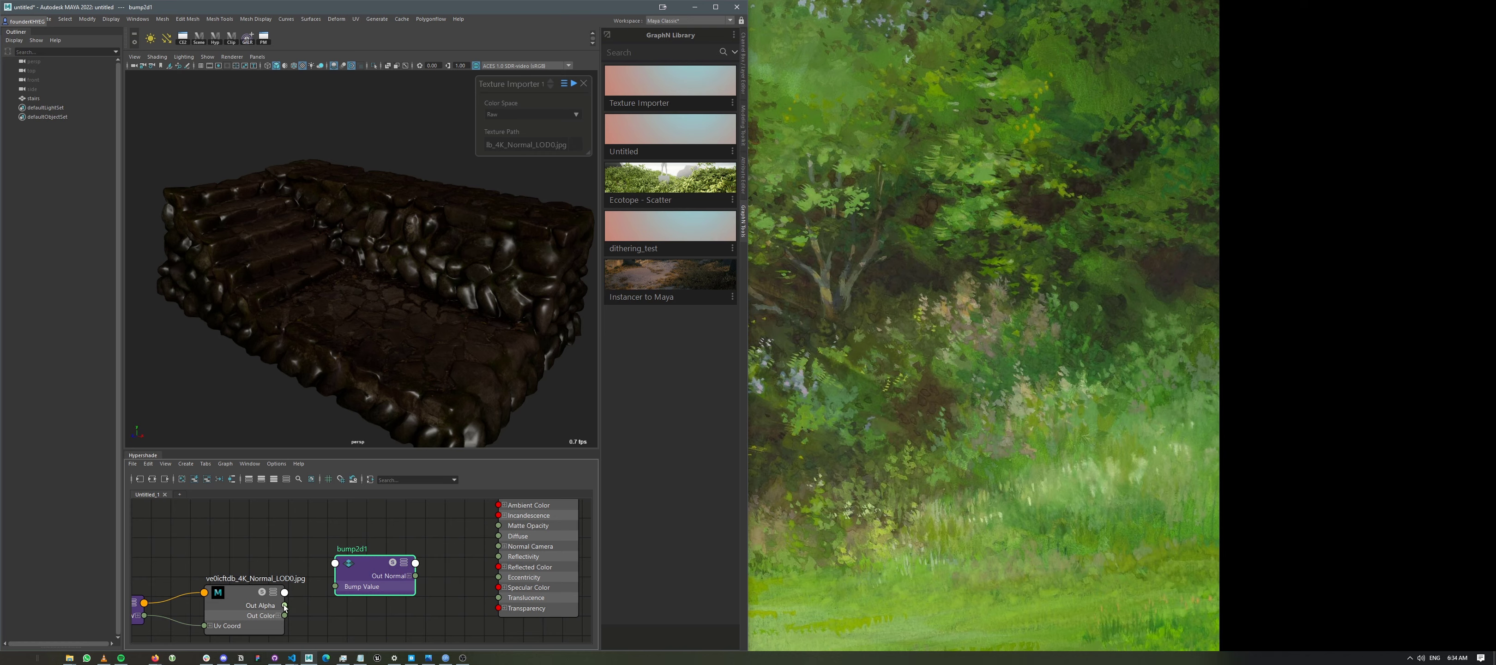
pyautogui.moveTo(724, 196)
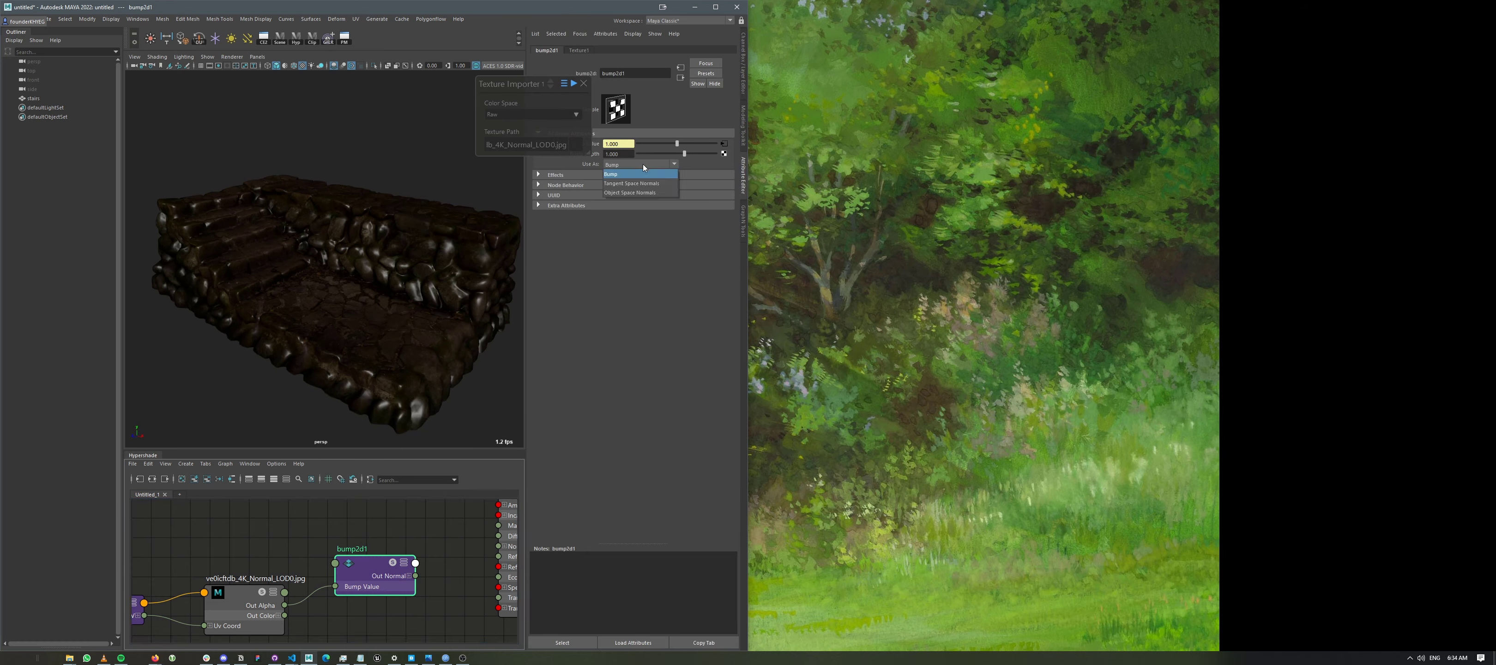
pyautogui.click(630, 183)
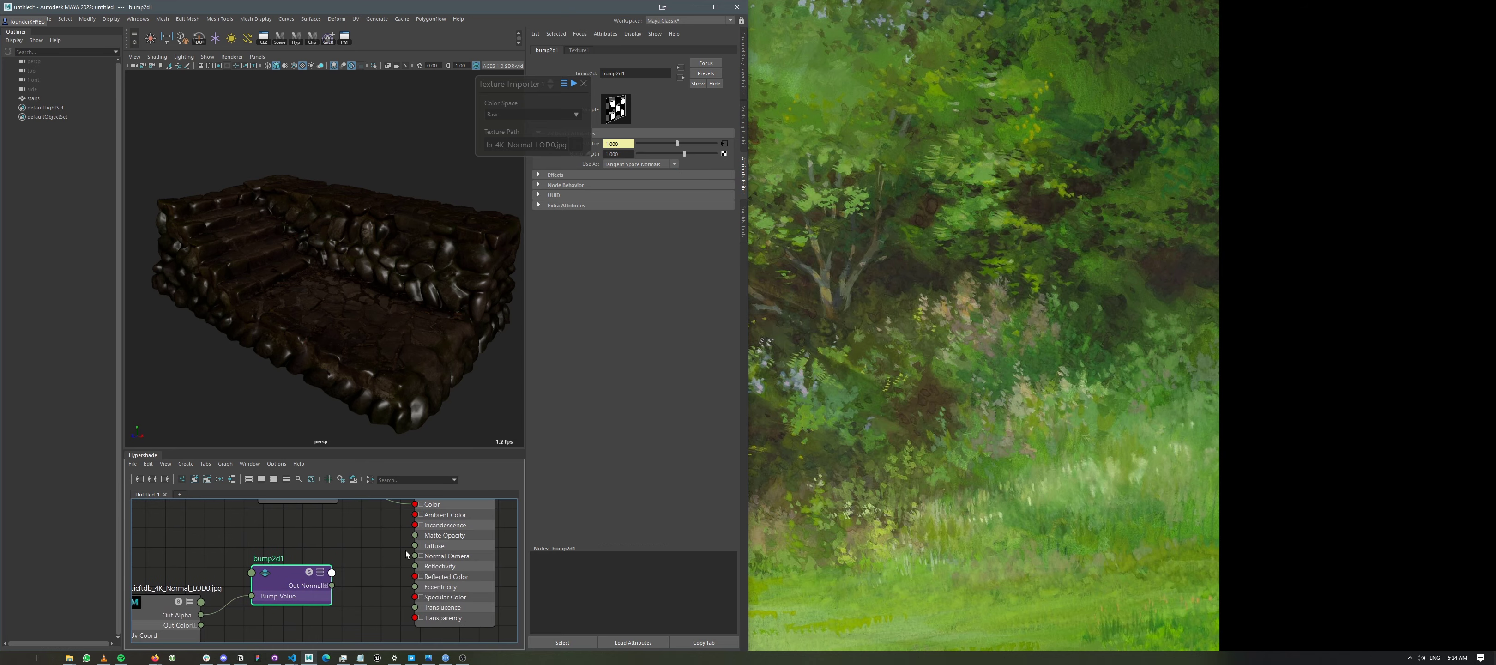